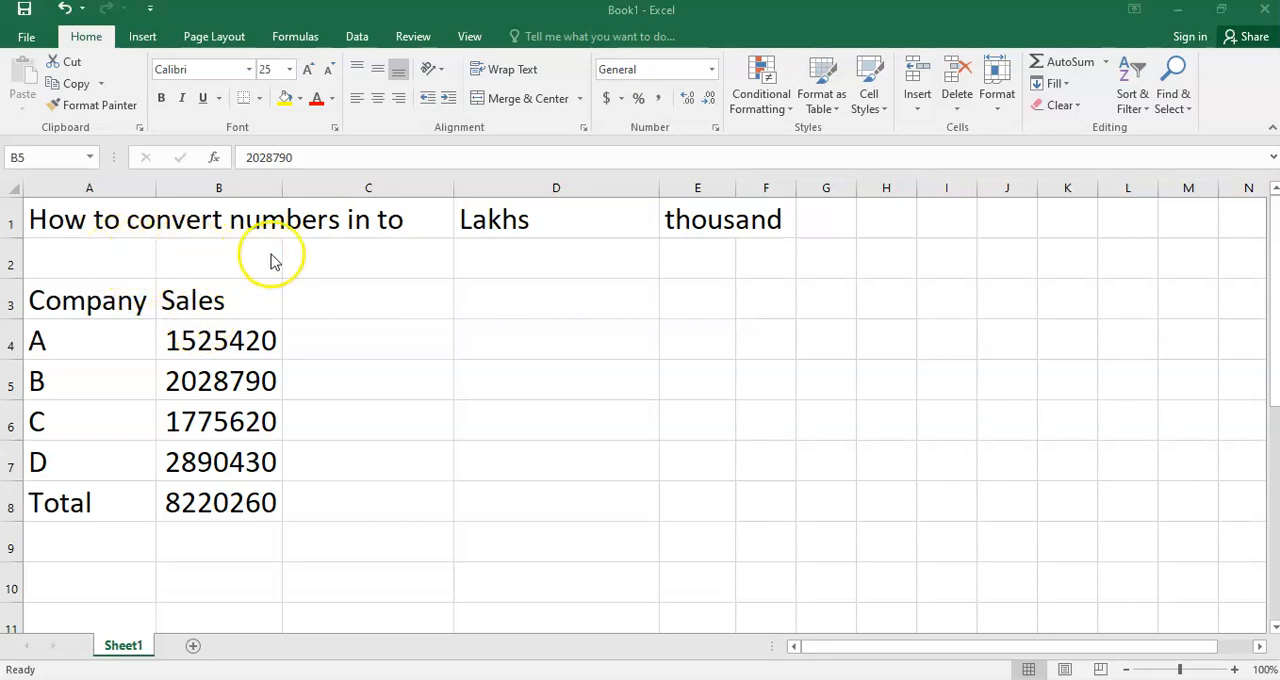
pyautogui.moveTo(725, 268)
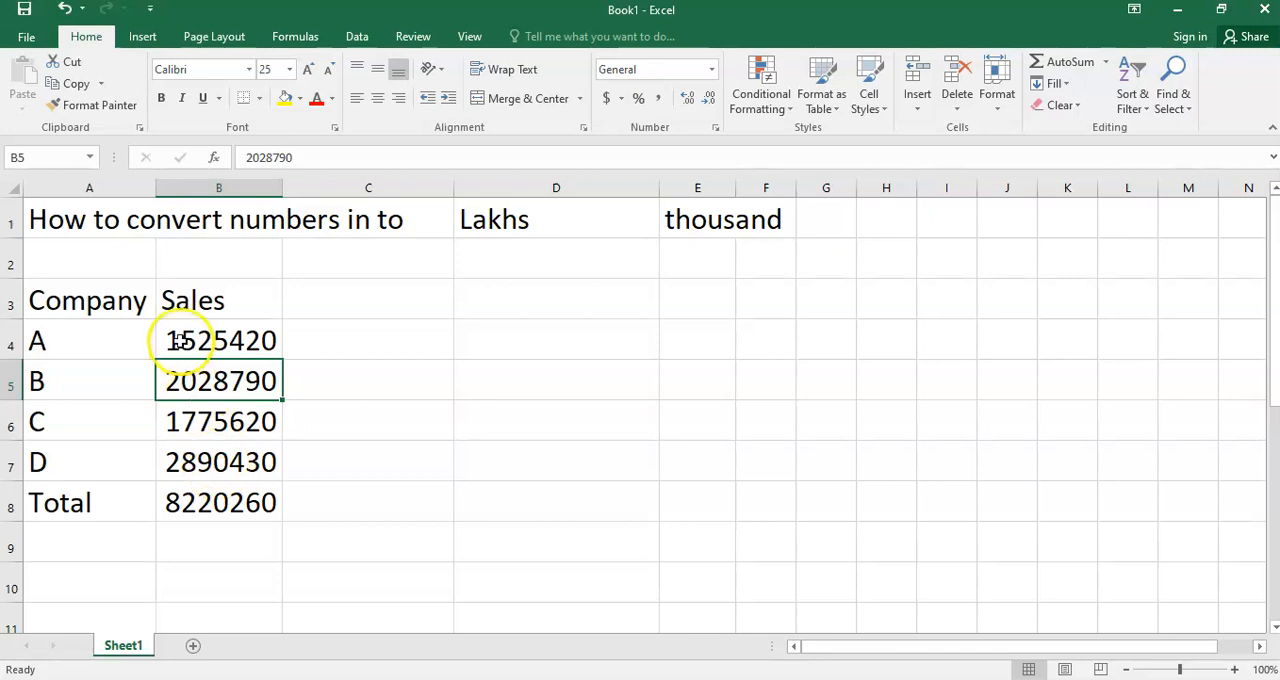
# - Enter the 100000 divisor in D2 under the Lakhs heading
pyautogui.moveTo(218, 340); pyautogui.dragTo(218, 461)
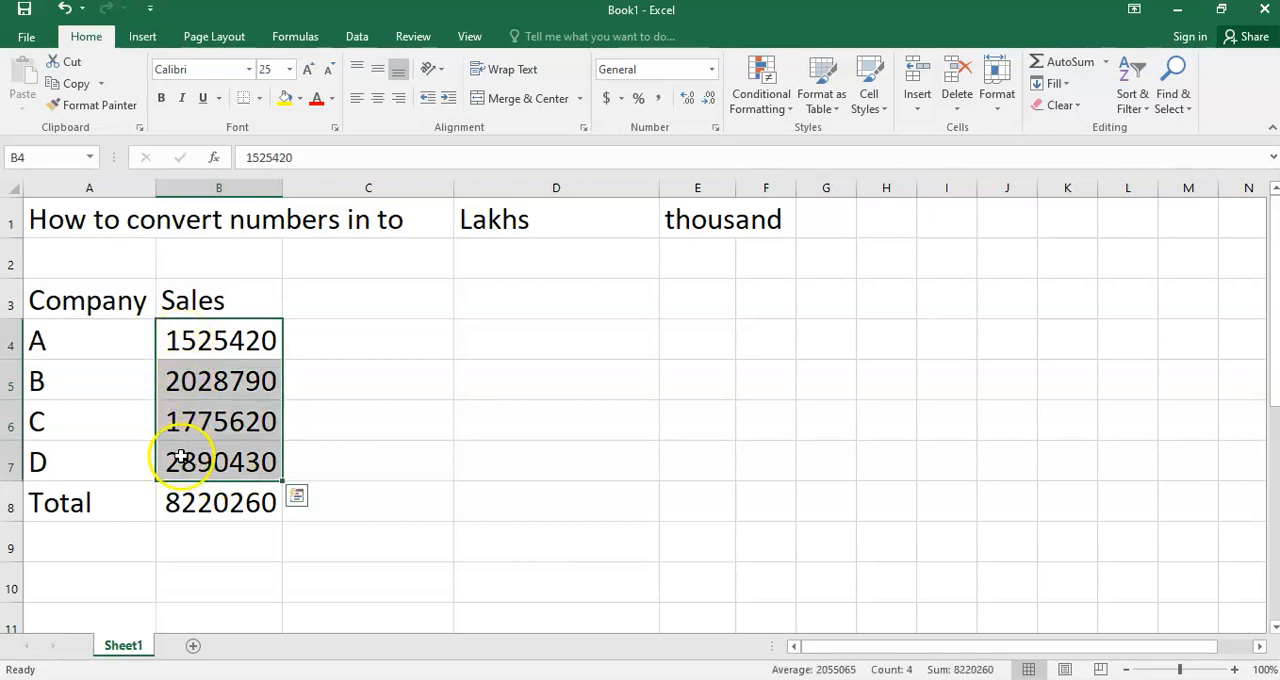
pyautogui.moveTo(192, 422)
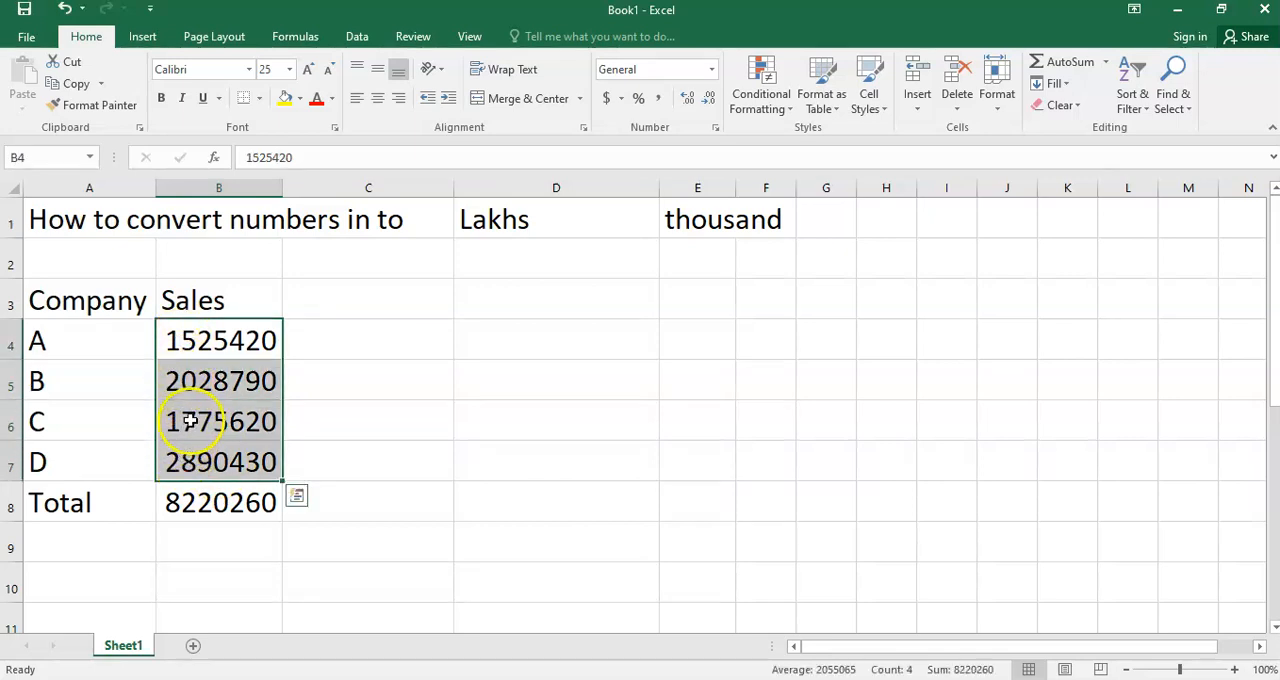
pyautogui.click(598, 282)
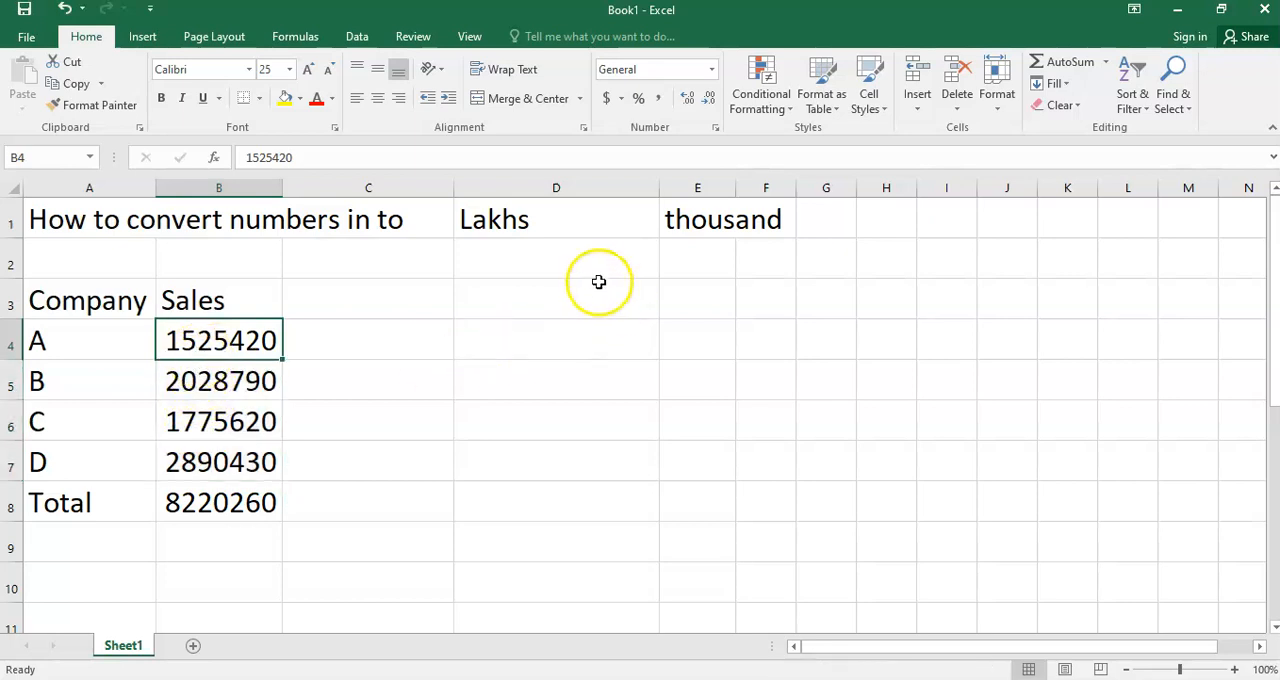
pyautogui.write('100000')
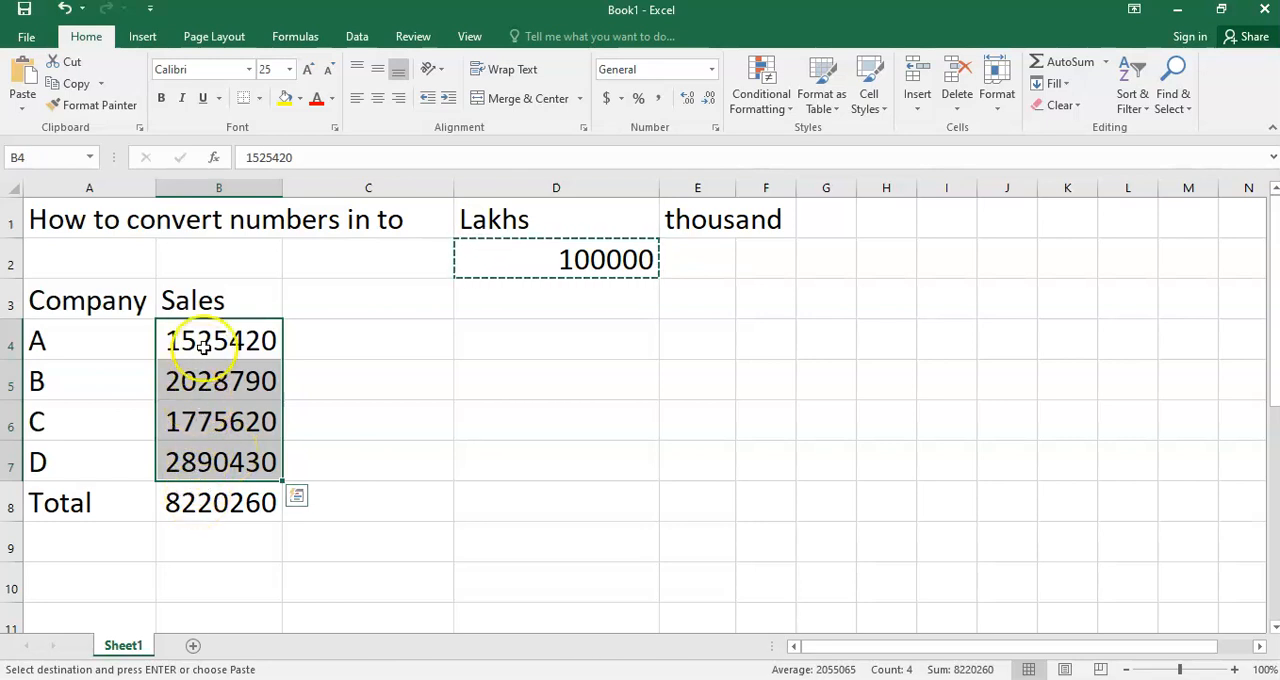
pyautogui.moveTo(203, 456)
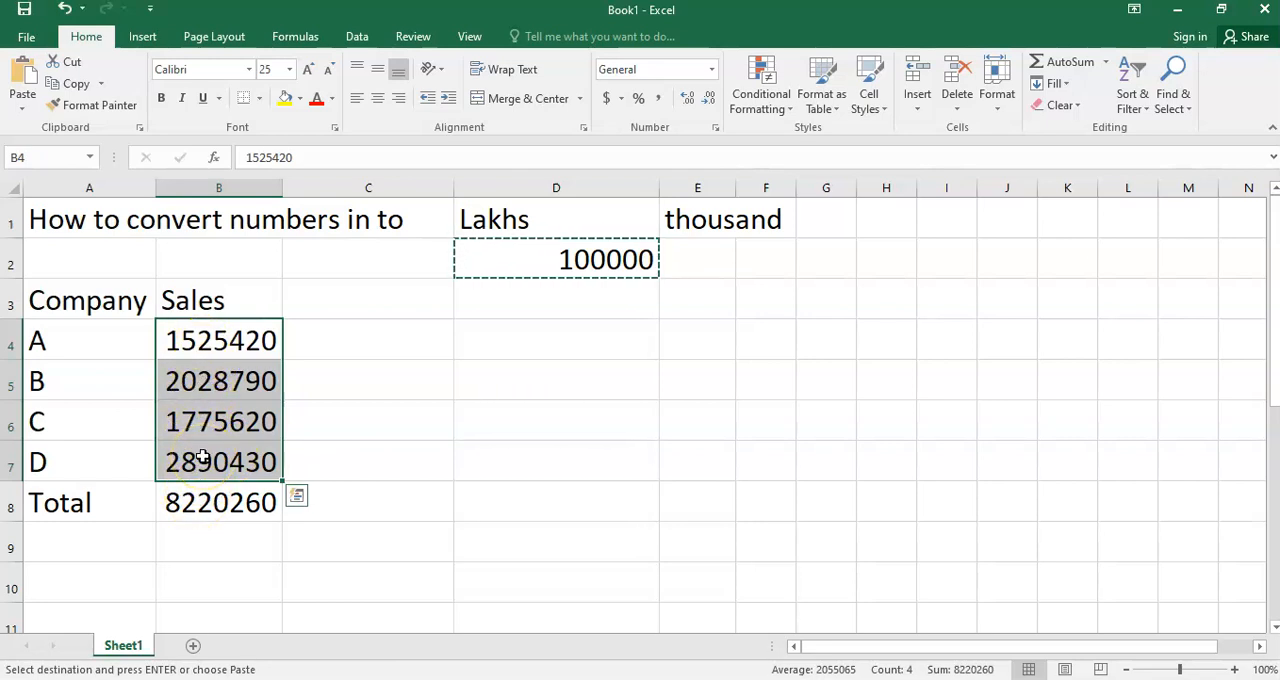
# - Paste Special with Divide onto B4:B7, turning sales into lakhs (e.g. 15.2542)
pyautogui.rightClick(207, 461)
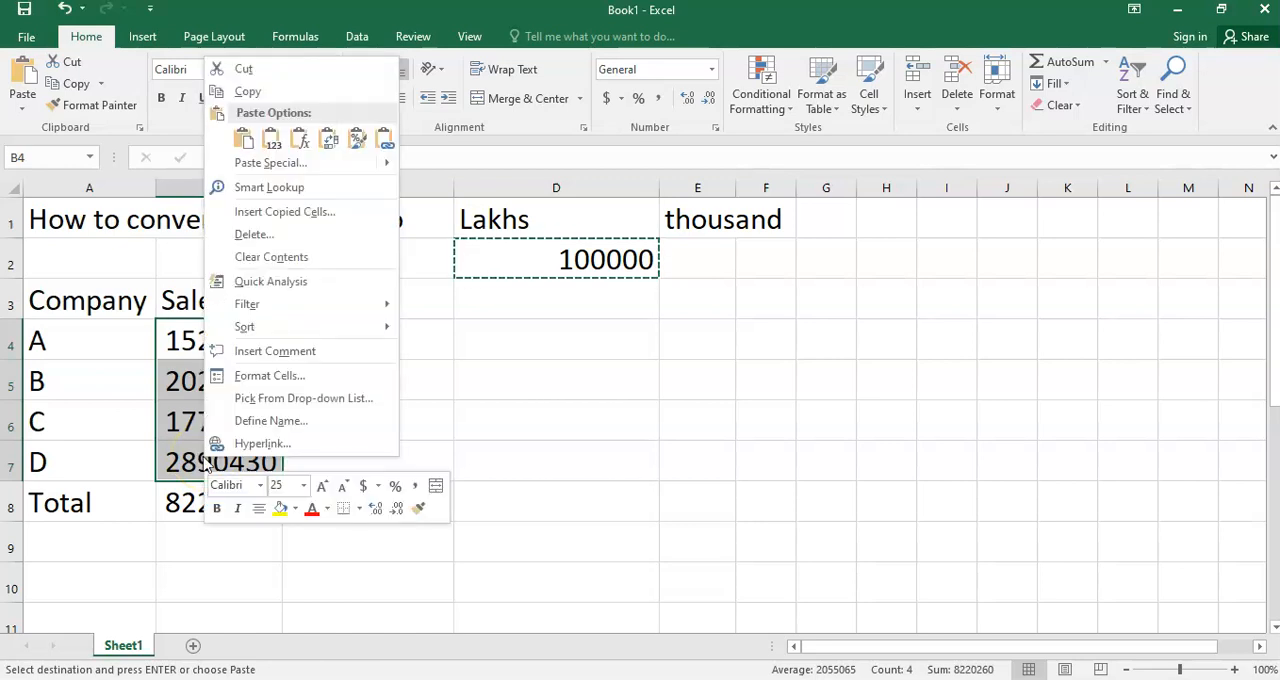
pyautogui.moveTo(265, 164)
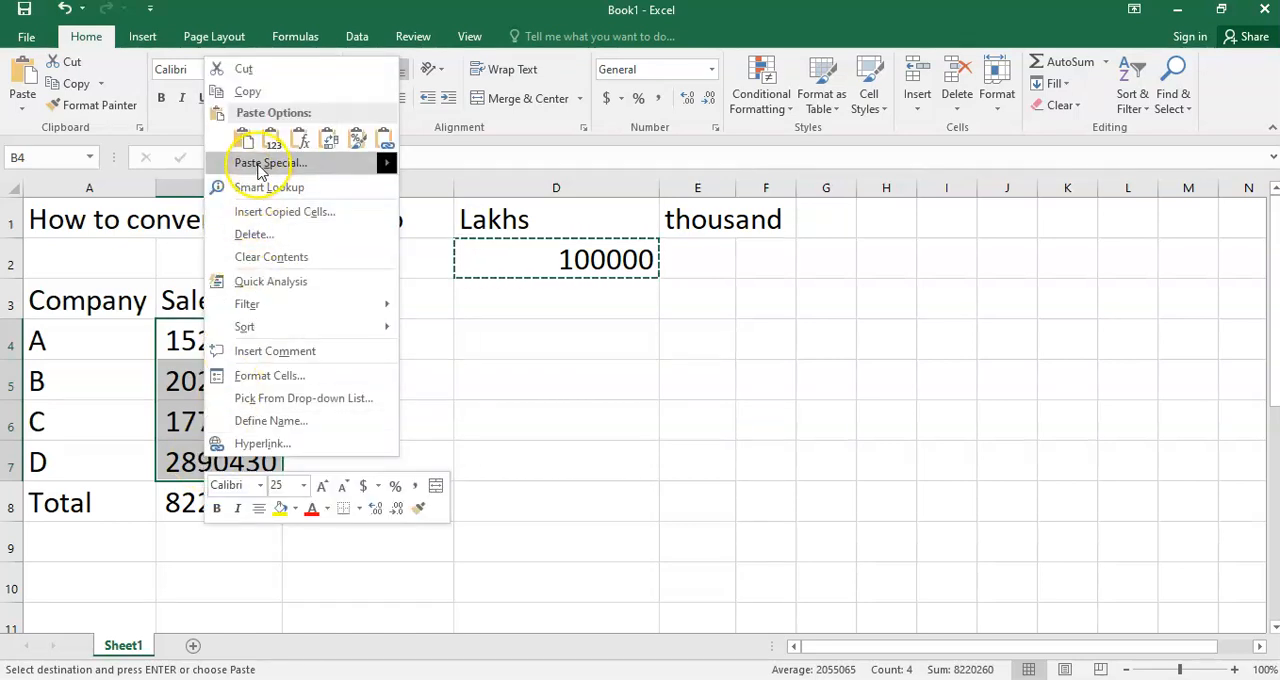
pyautogui.moveTo(268, 162)
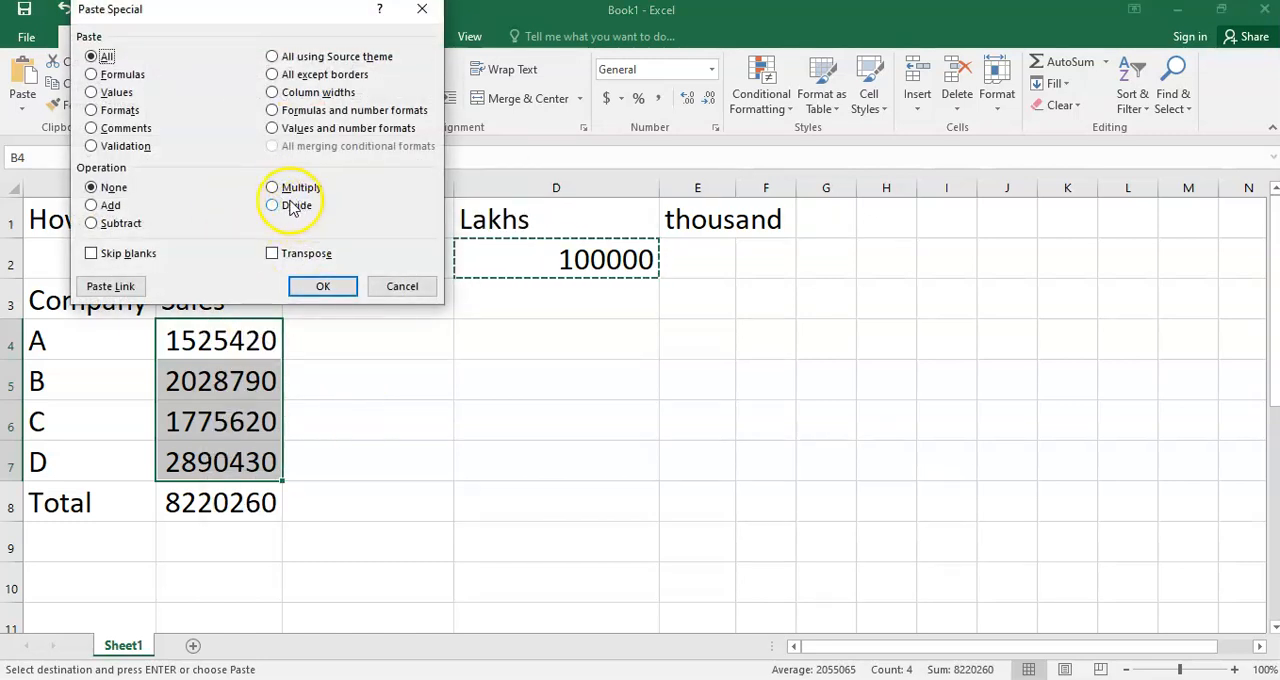
pyautogui.click(271, 205)
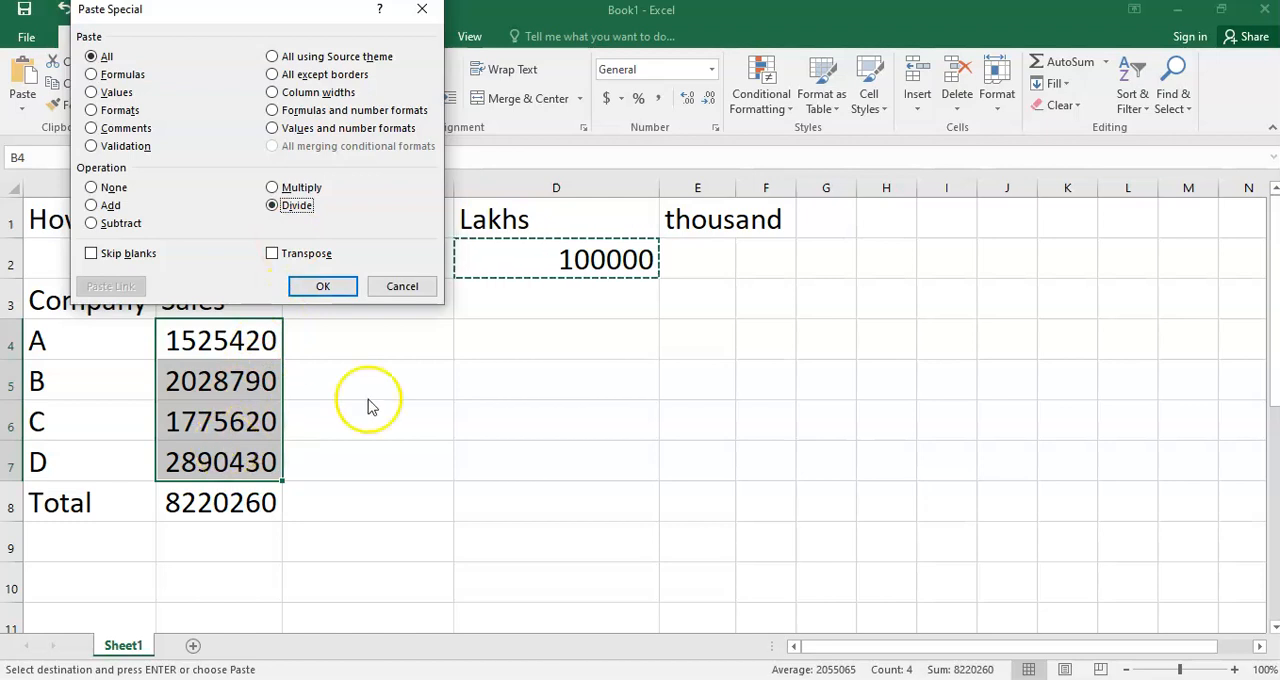
pyautogui.moveTo(610, 255)
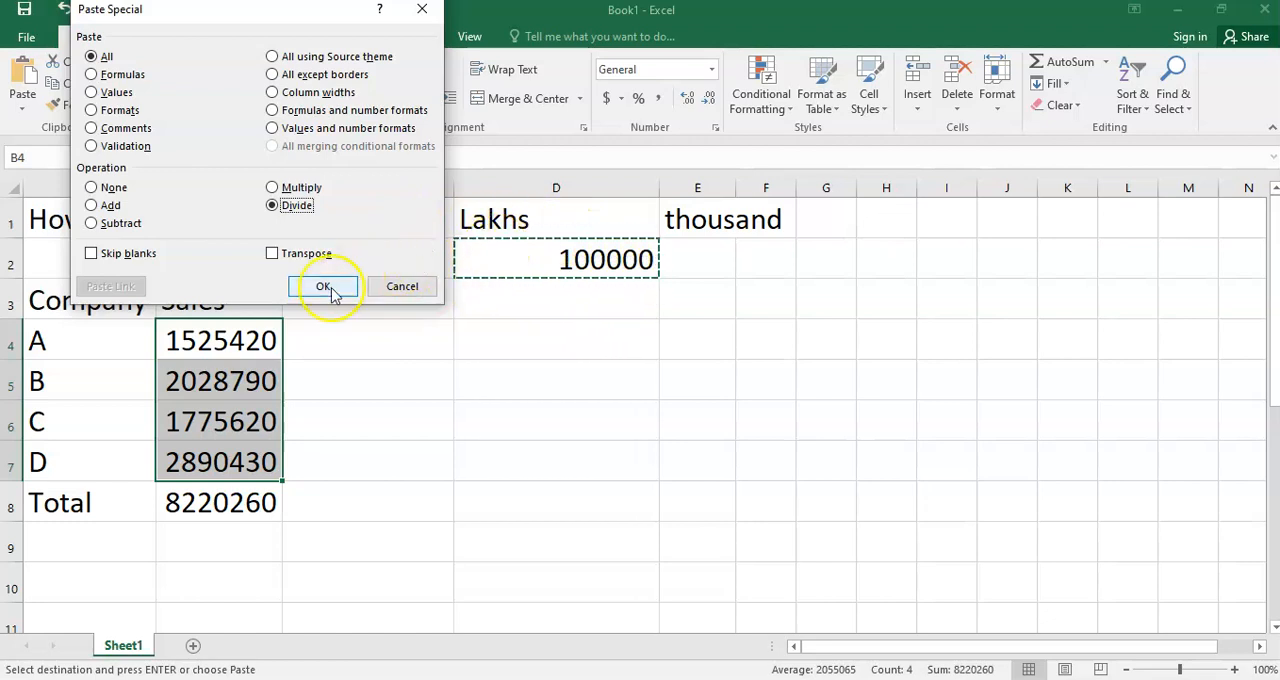
pyautogui.moveTo(323, 286)
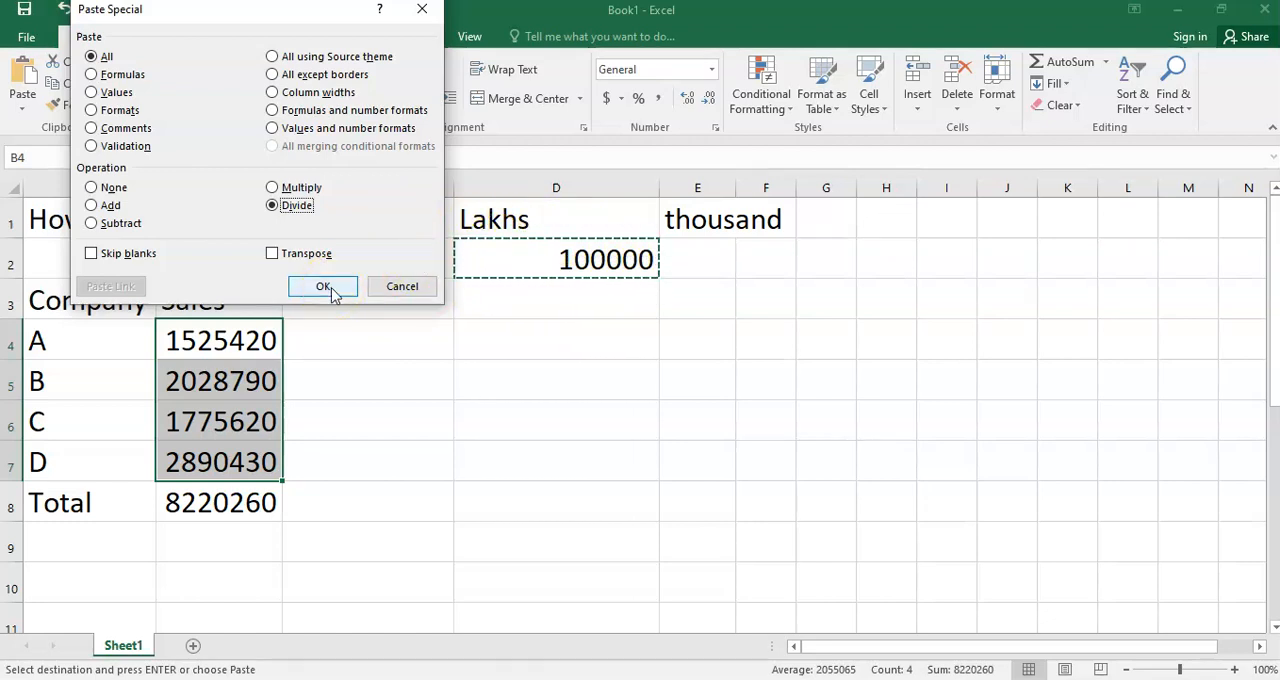
pyautogui.click(322, 286)
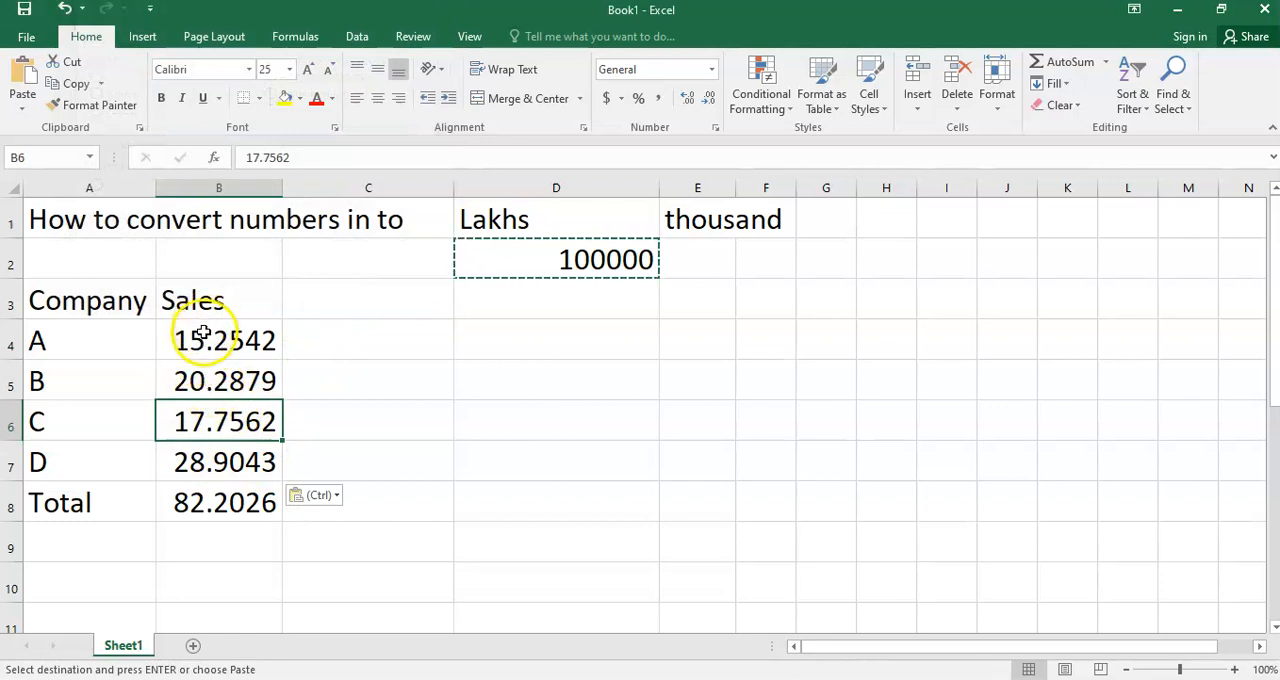
# - Check the converted sales values in B4:B7 and the total's sum formula
pyautogui.moveTo(218, 340); pyautogui.dragTo(218, 462)
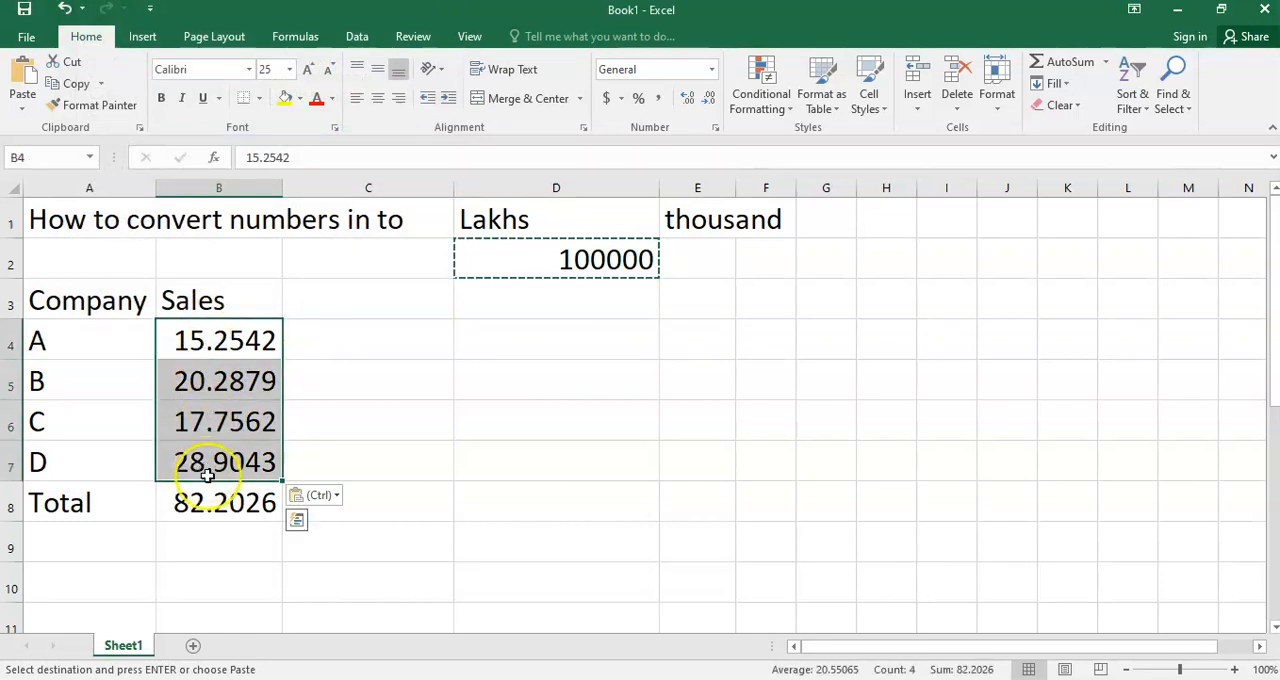
pyautogui.click(218, 503)
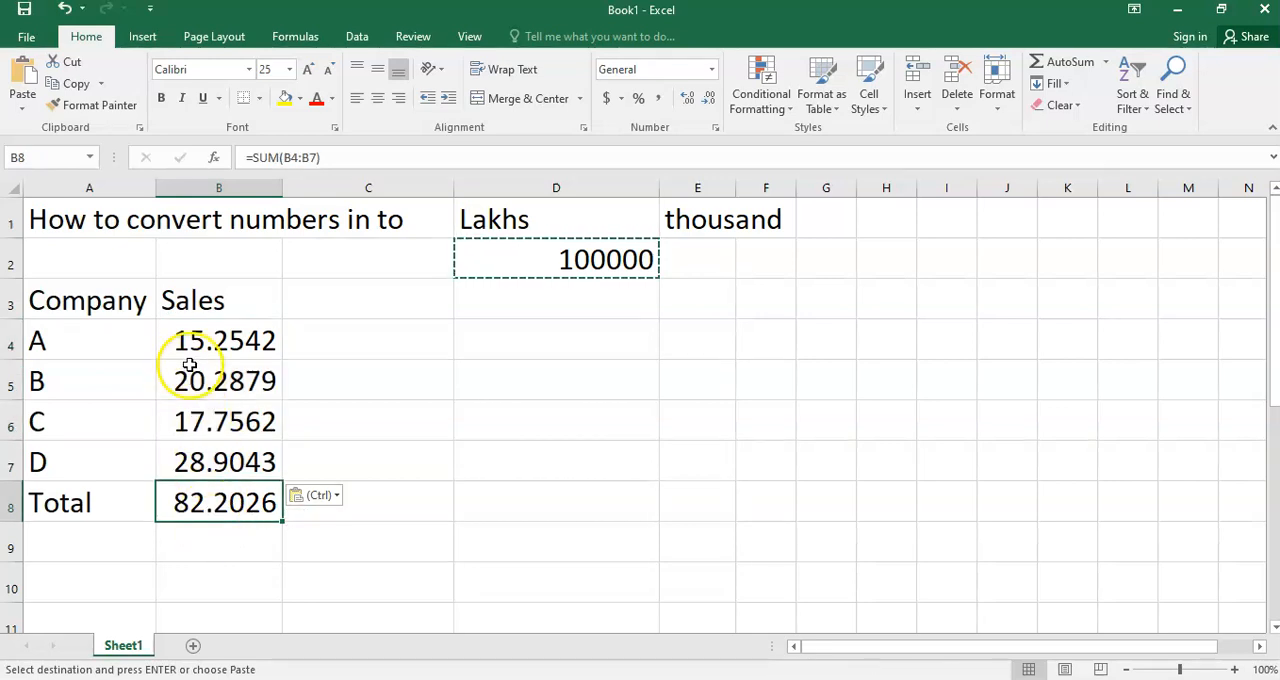
pyautogui.click(218, 381)
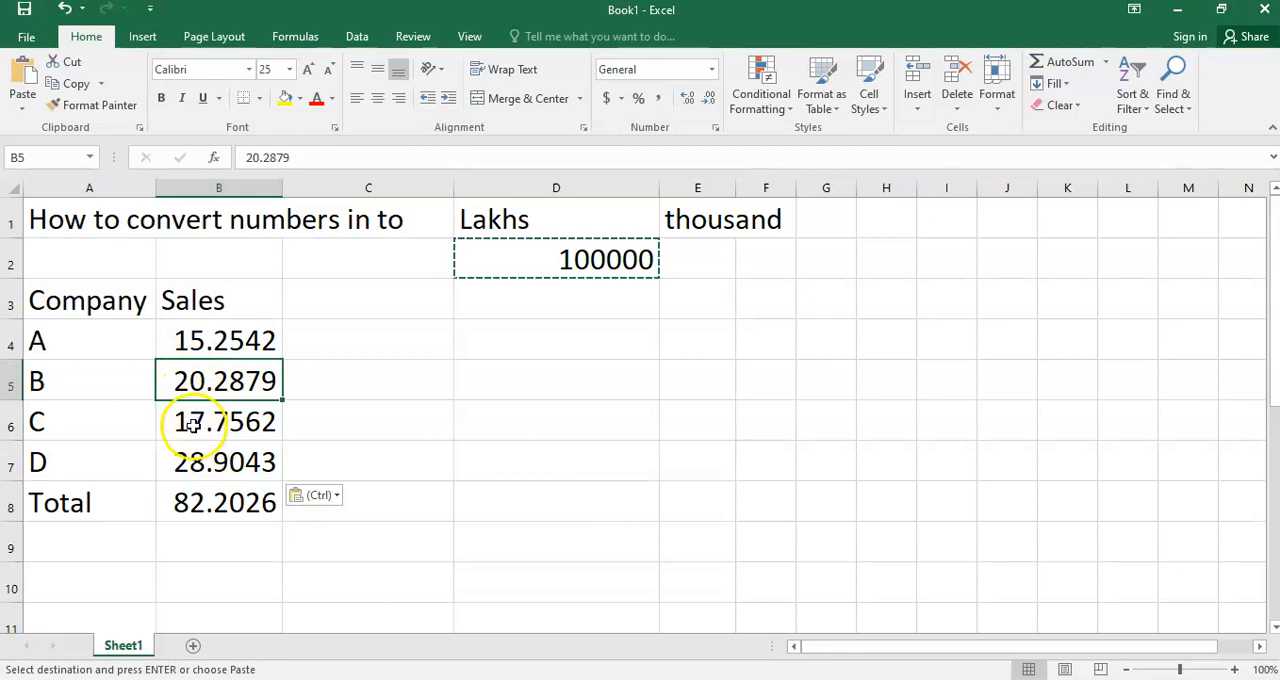
pyautogui.click(218, 422)
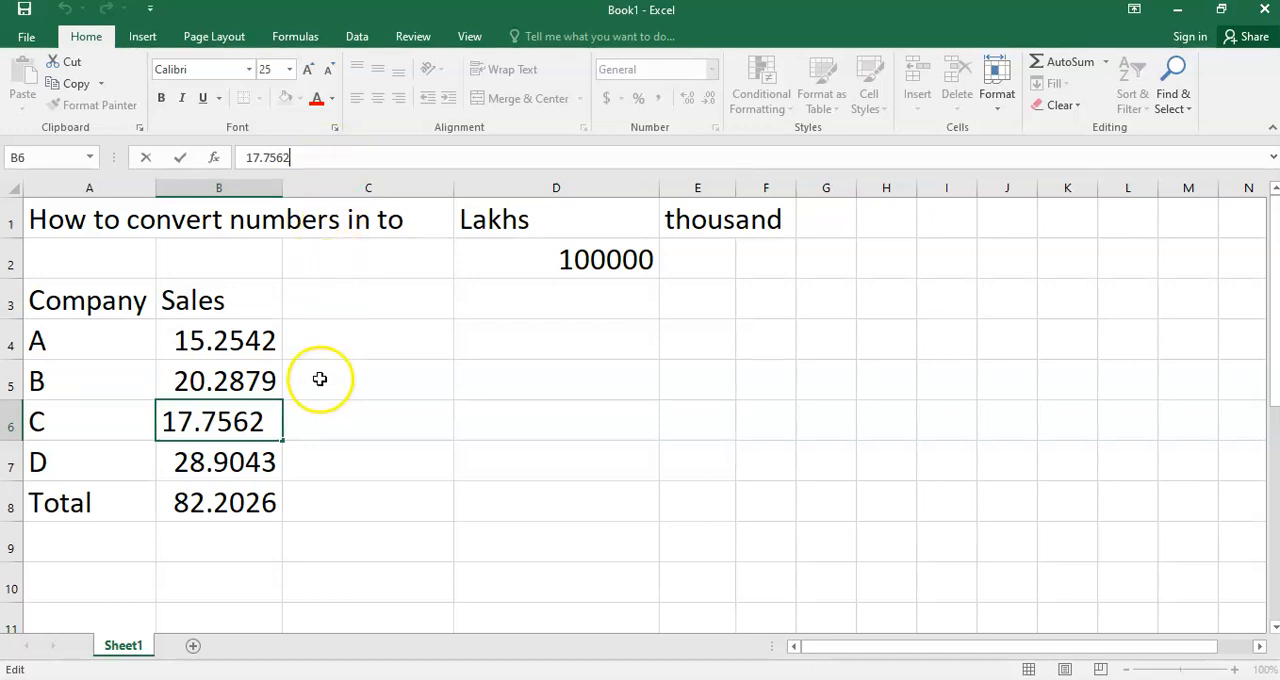
# - Finish the company A–D sales entries and deselect them by clicking C3
pyautogui.click(218, 381)
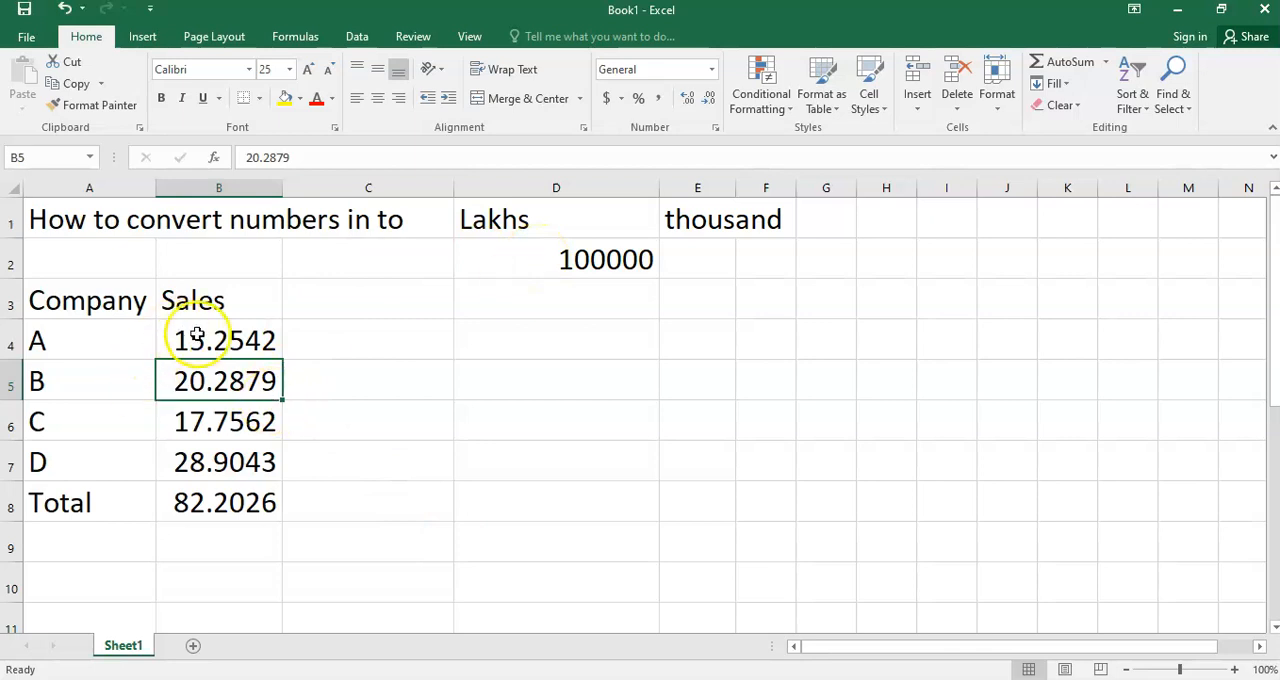
pyautogui.moveTo(218, 340); pyautogui.dragTo(218, 462)
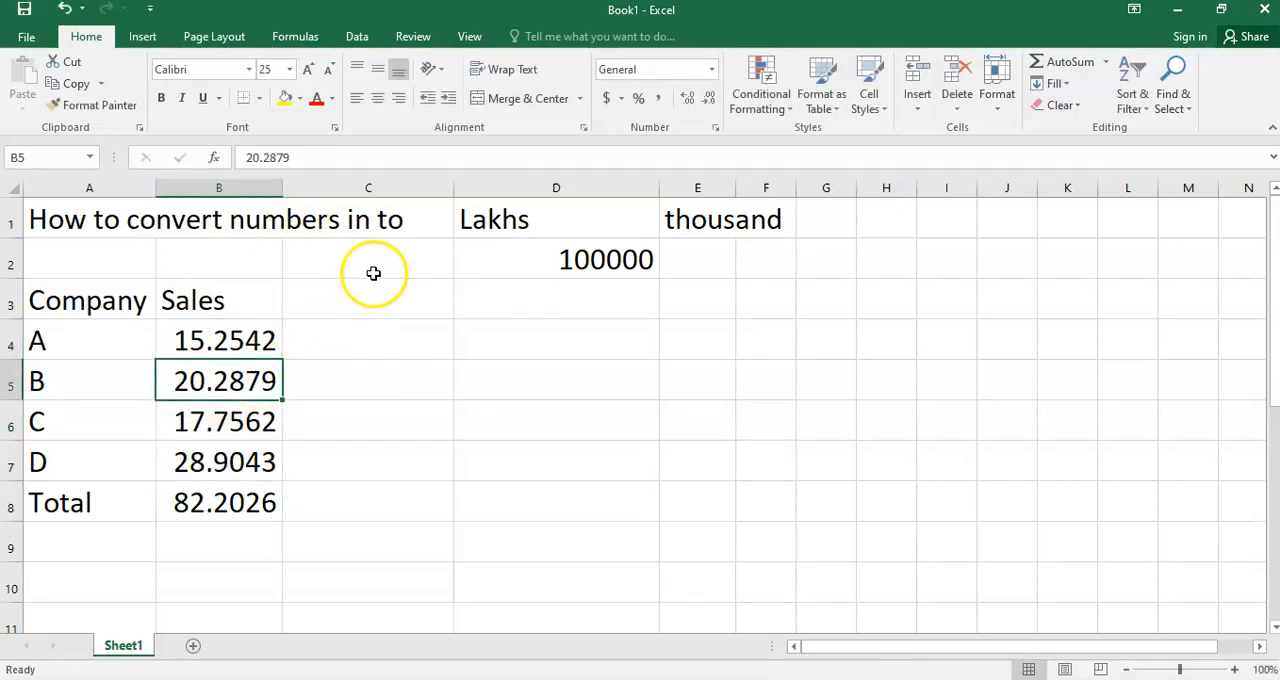
pyautogui.click(372, 300)
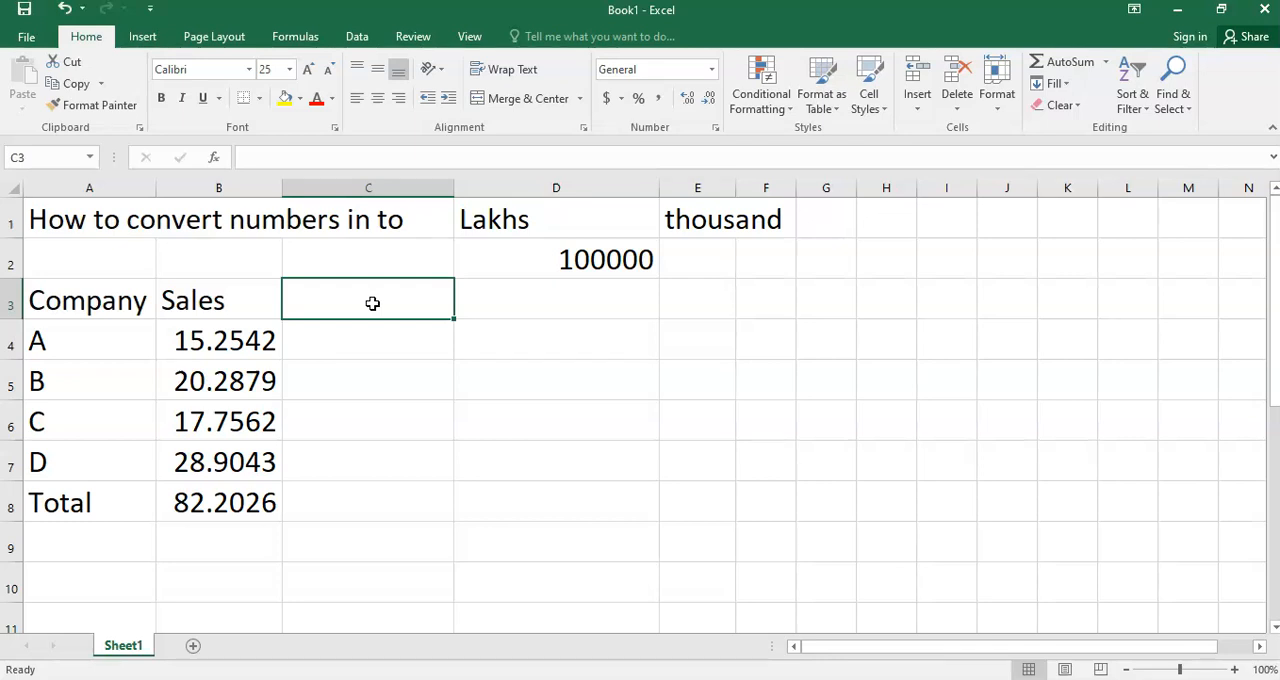
pyautogui.moveTo(568, 259)
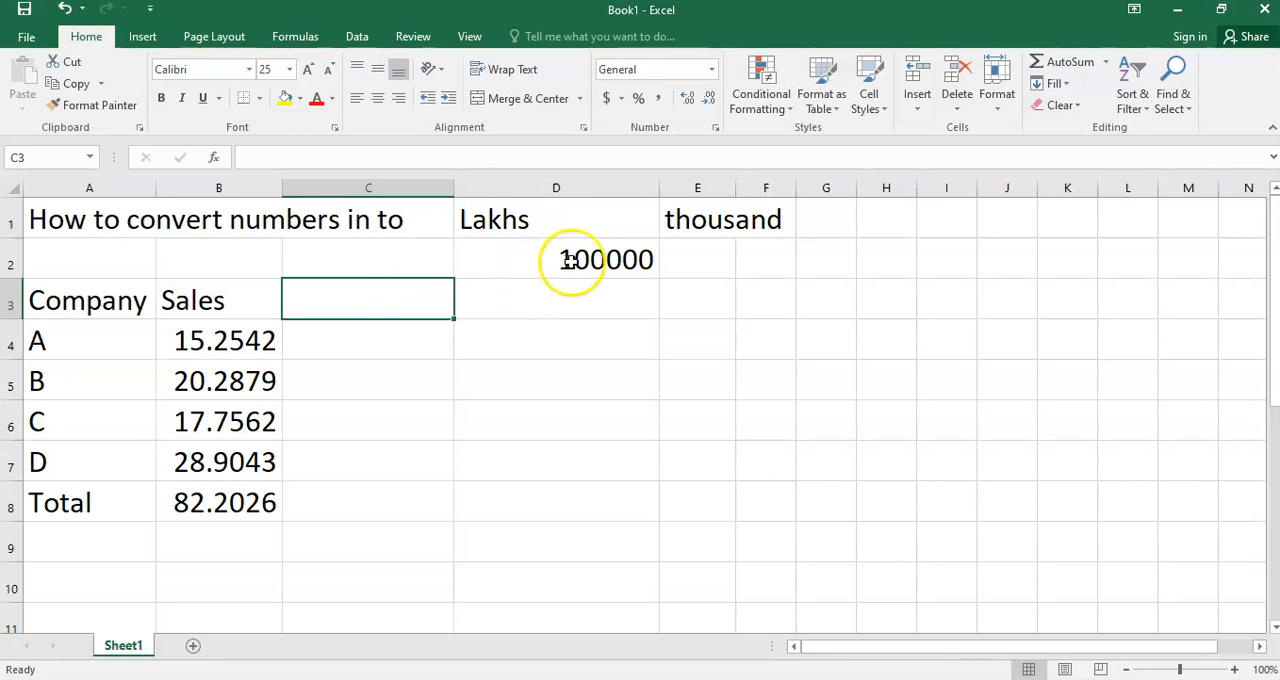
# - Multiply B4:B7 by 100000, restoring the 8220260 total, and clear the divisor
pyautogui.click(697, 258)
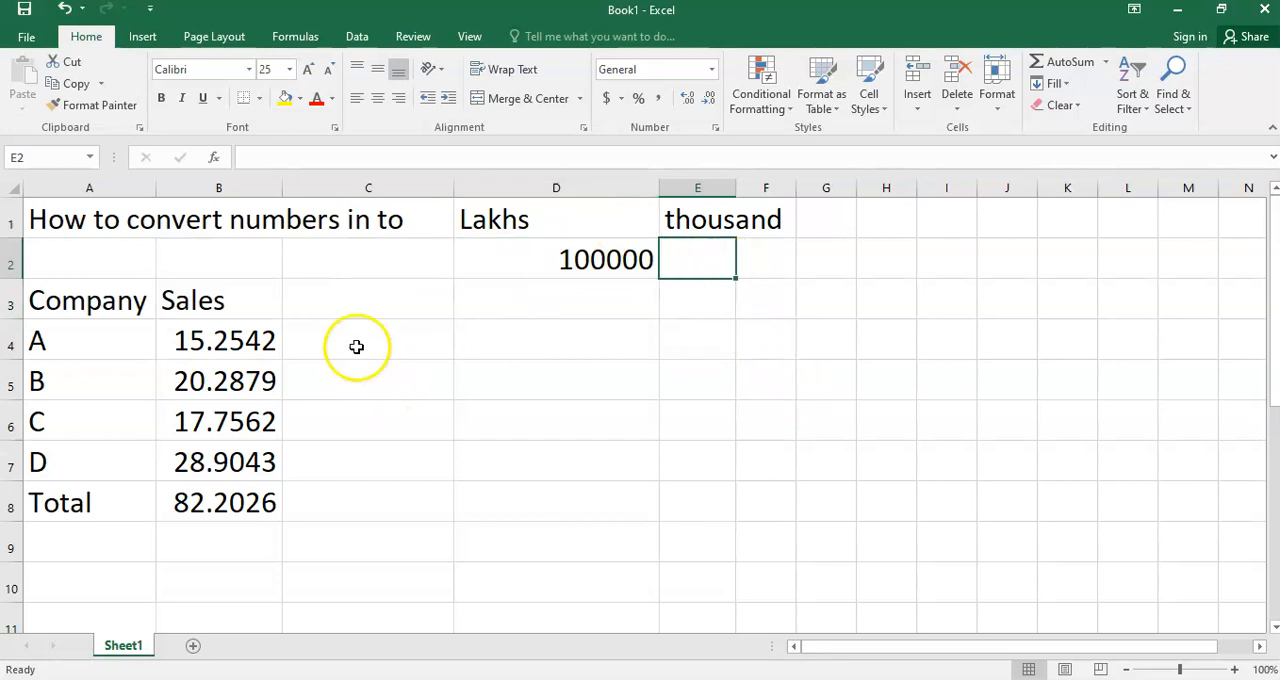
pyautogui.click(218, 340)
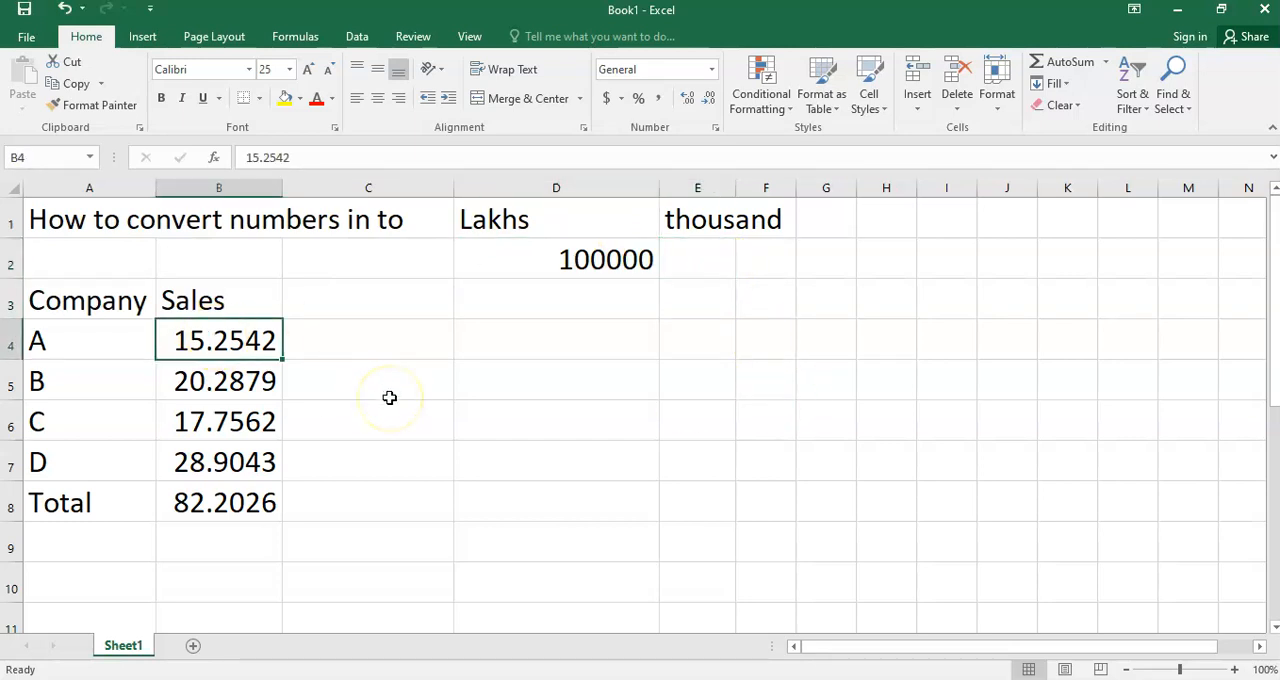
pyautogui.click(218, 421)
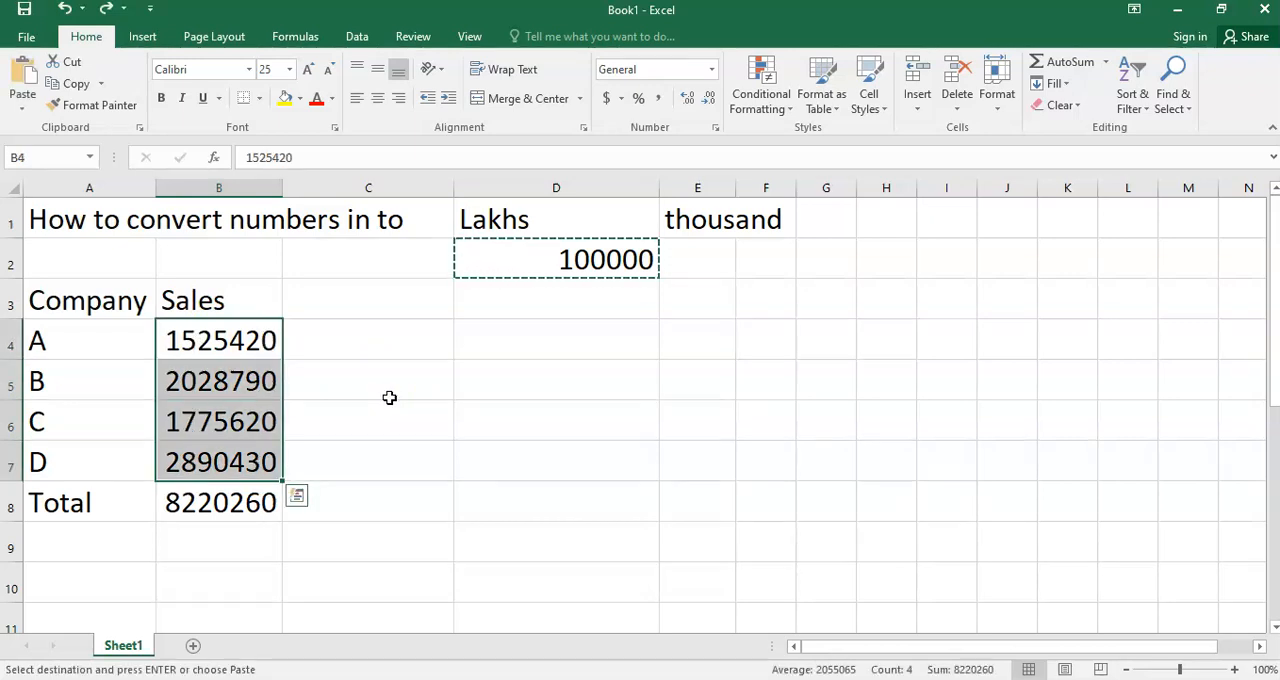
pyautogui.click(365, 259)
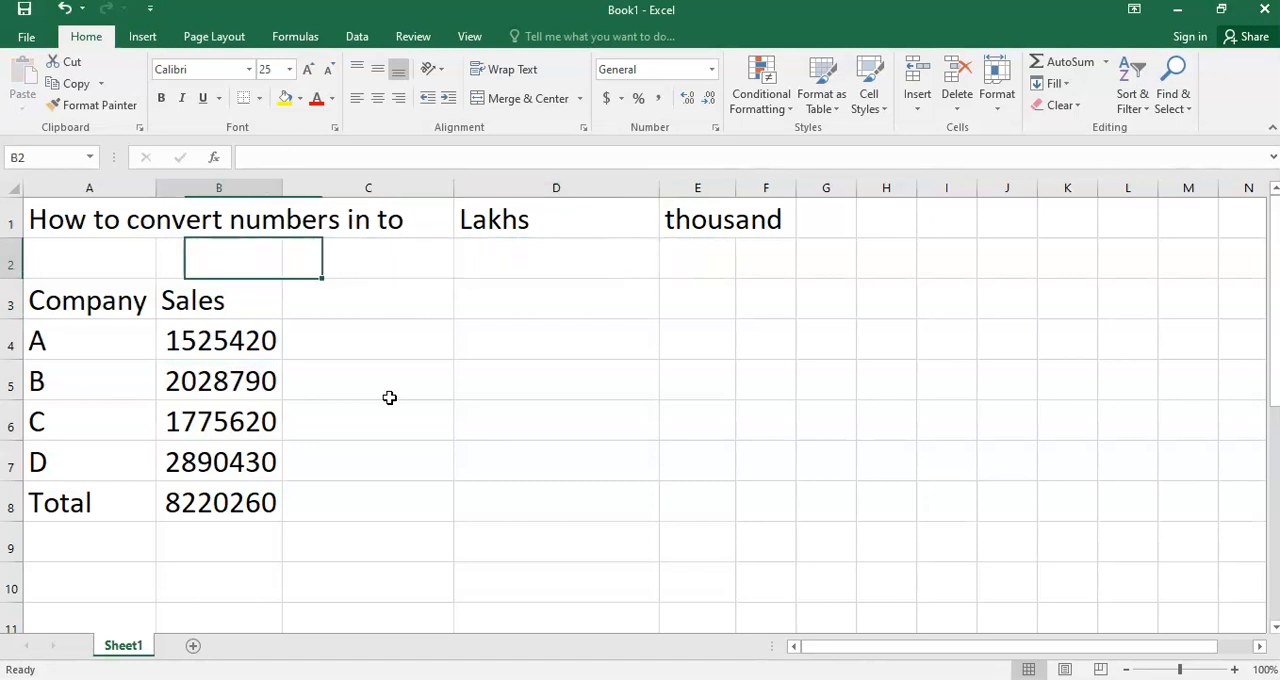
# - Enter 1000 in E2 under the thousand label and copy it
pyautogui.click(366, 461)
pyautogui.write('1000')
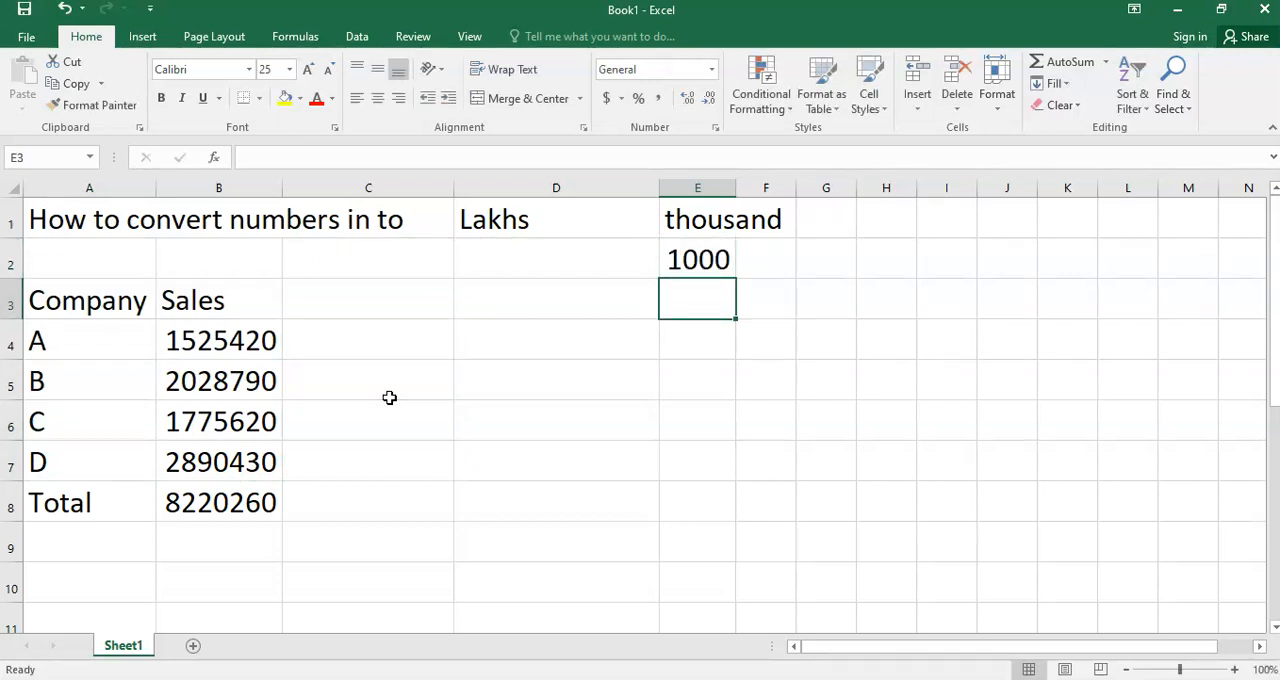
pyautogui.click(697, 259)
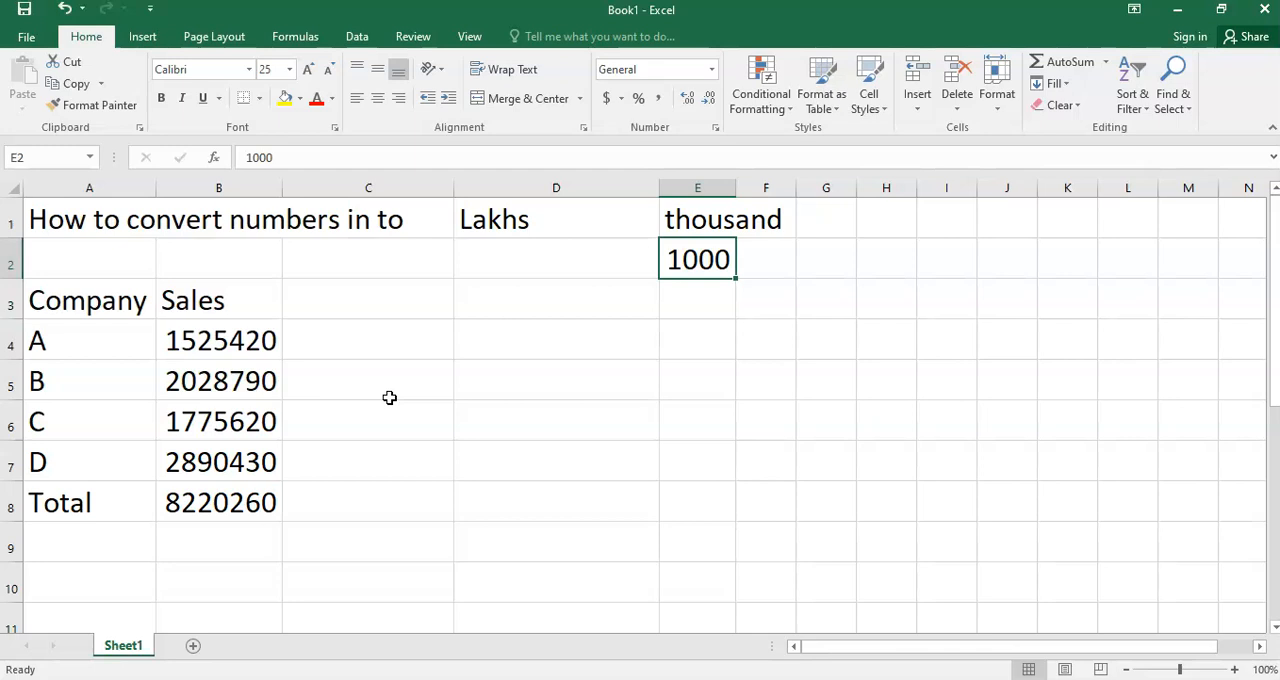
pyautogui.press('ctrl+c')
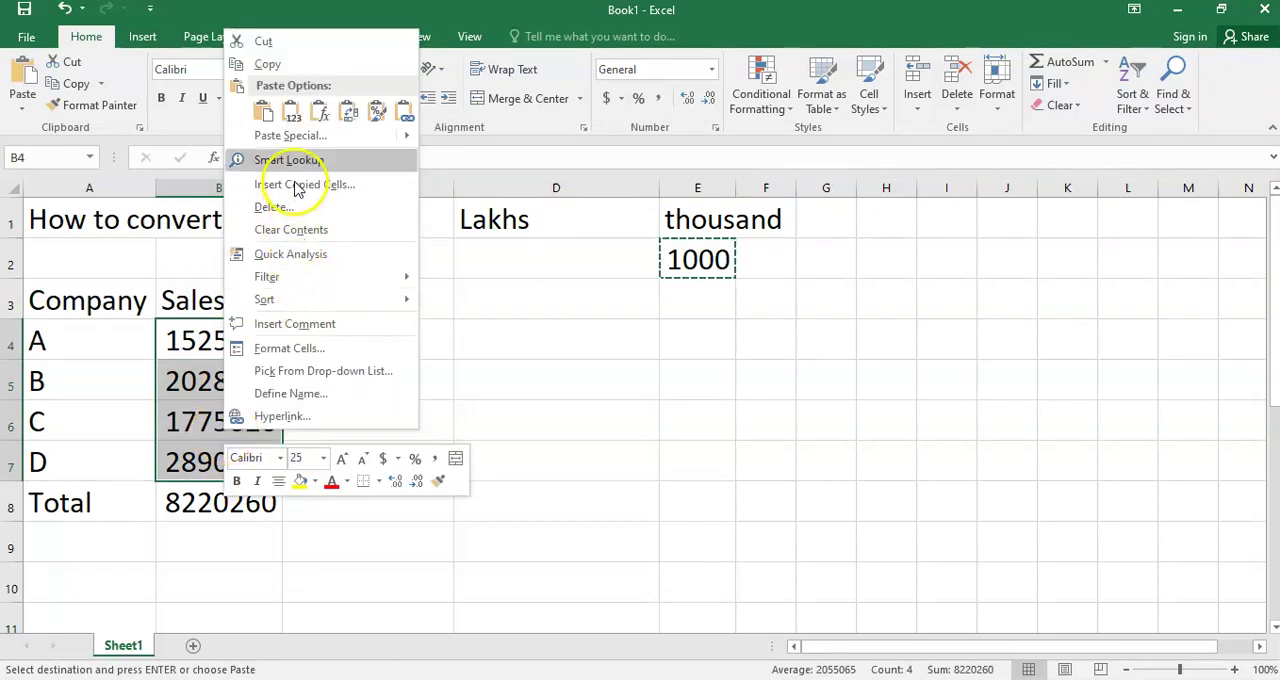
pyautogui.moveTo(295, 135)
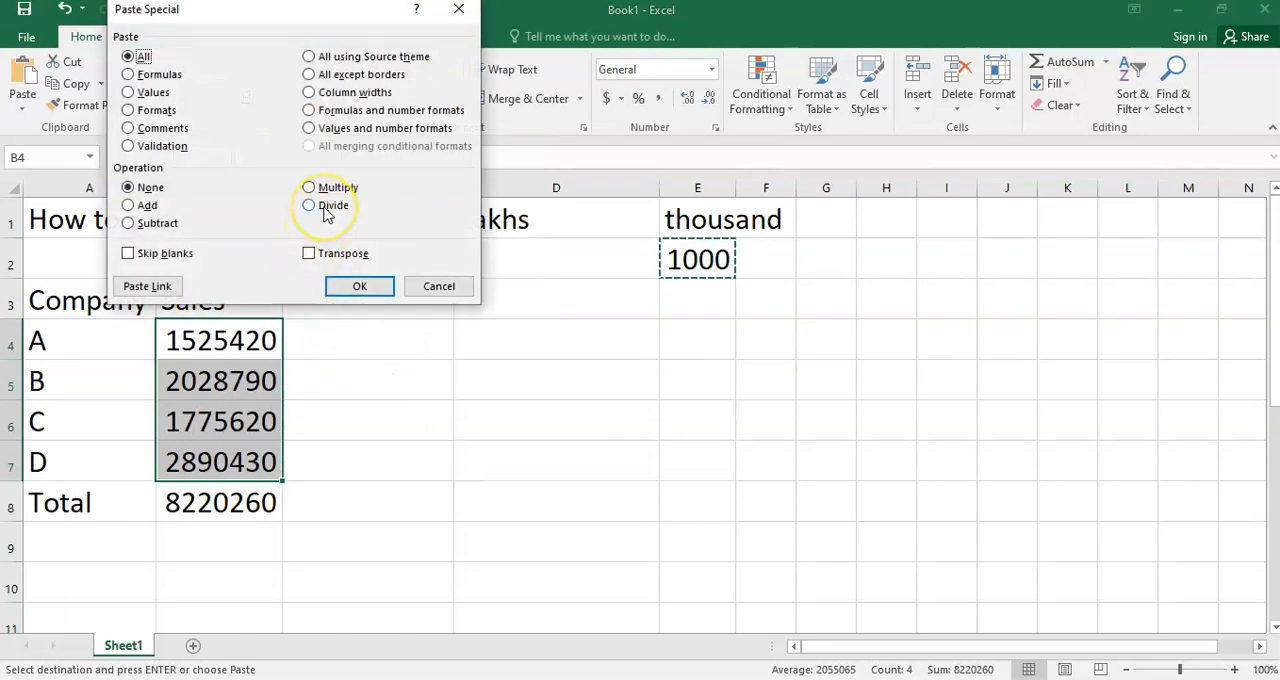
# - Paste Special Divide by 1000 onto B4:B7, giving values like 1525.42
pyautogui.click(308, 205)
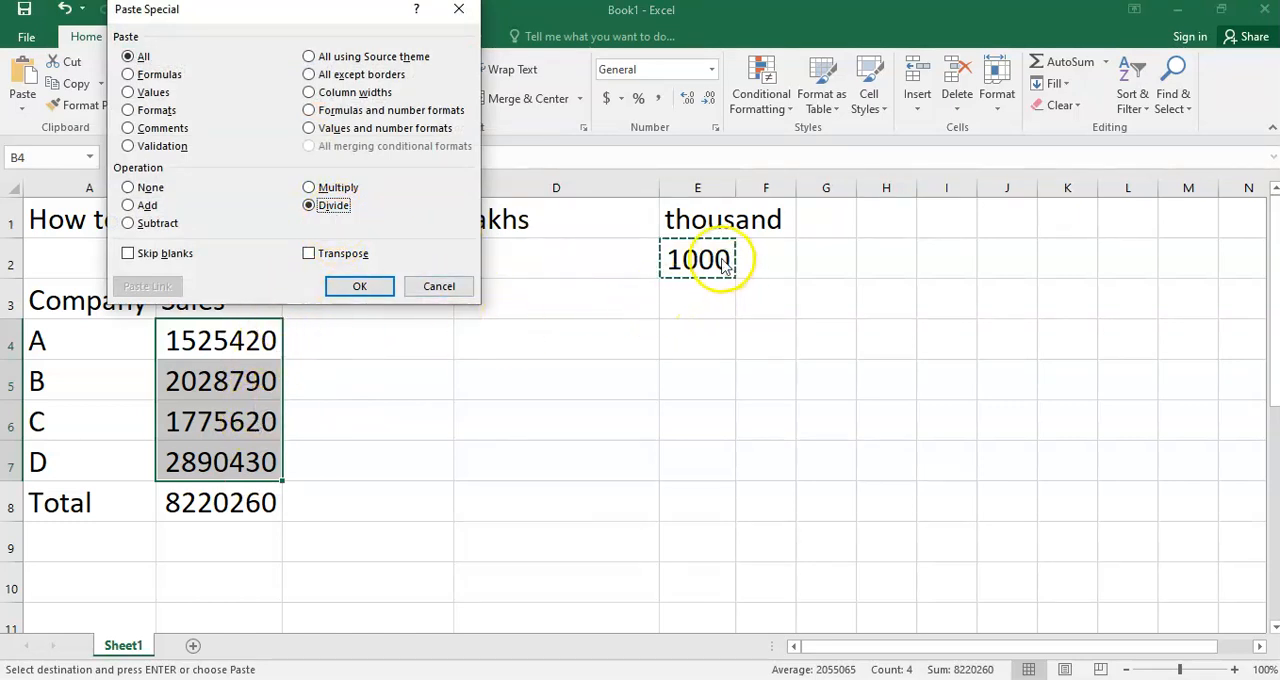
pyautogui.click(359, 286)
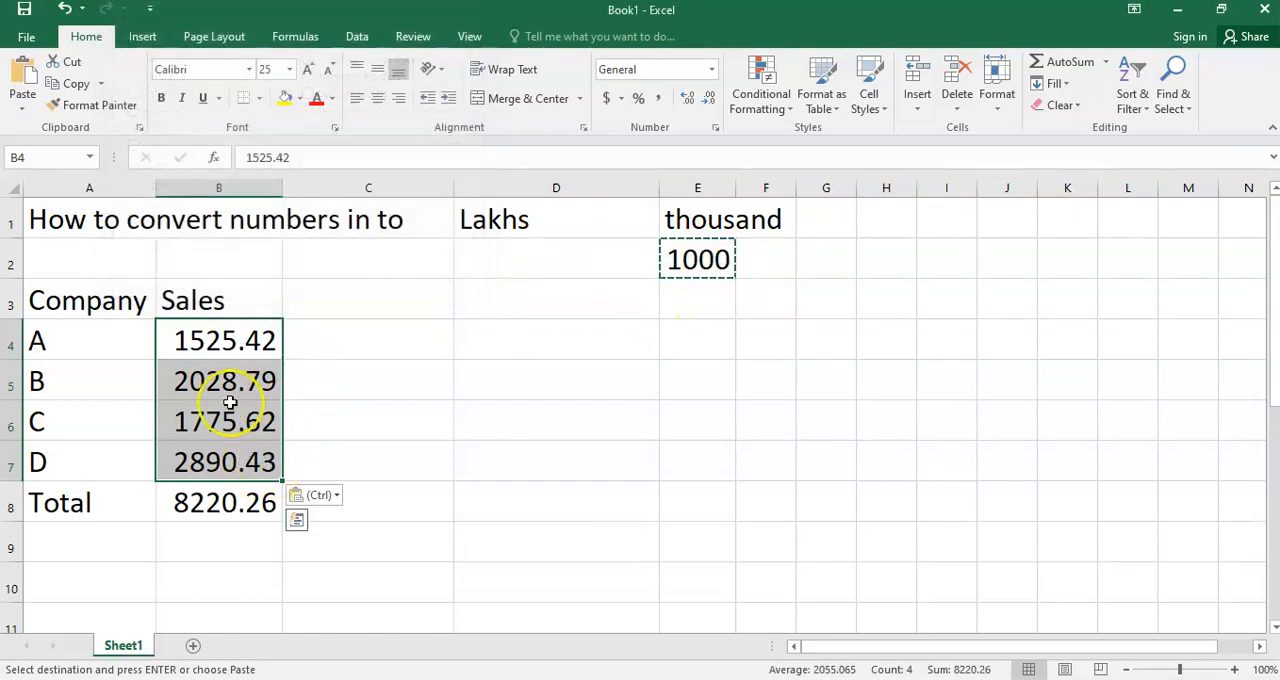
pyautogui.moveTo(225, 456)
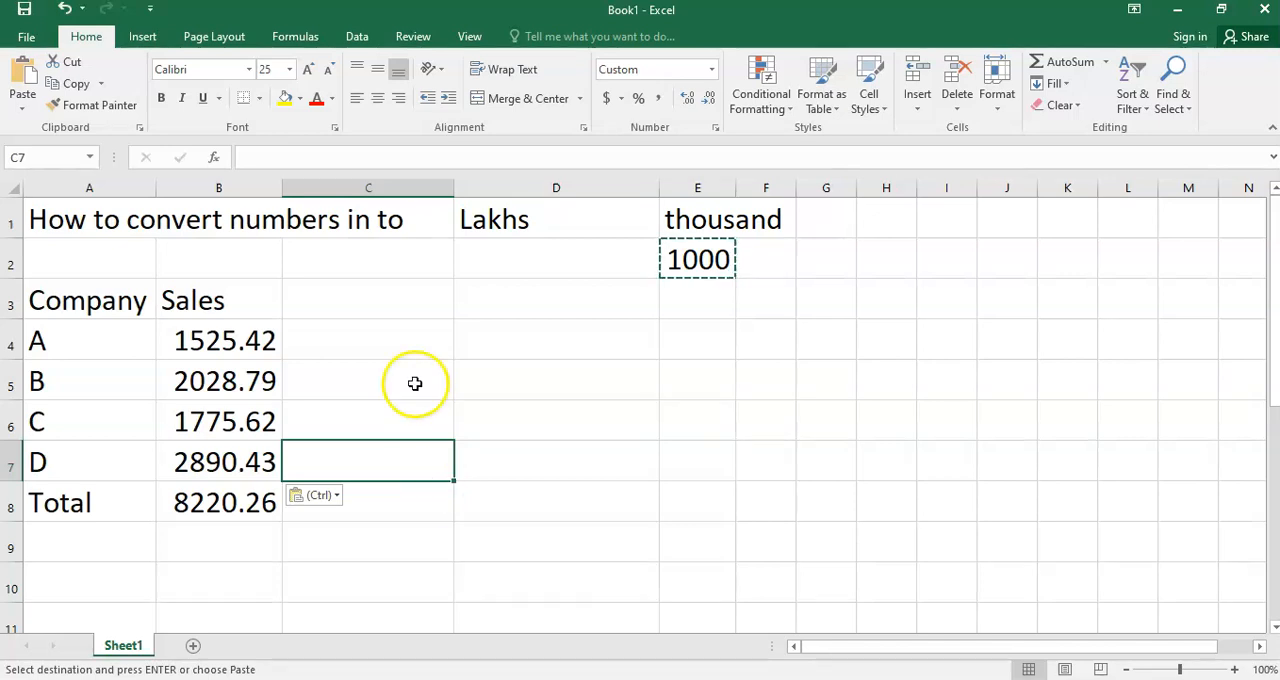
pyautogui.moveTo(70, 637)
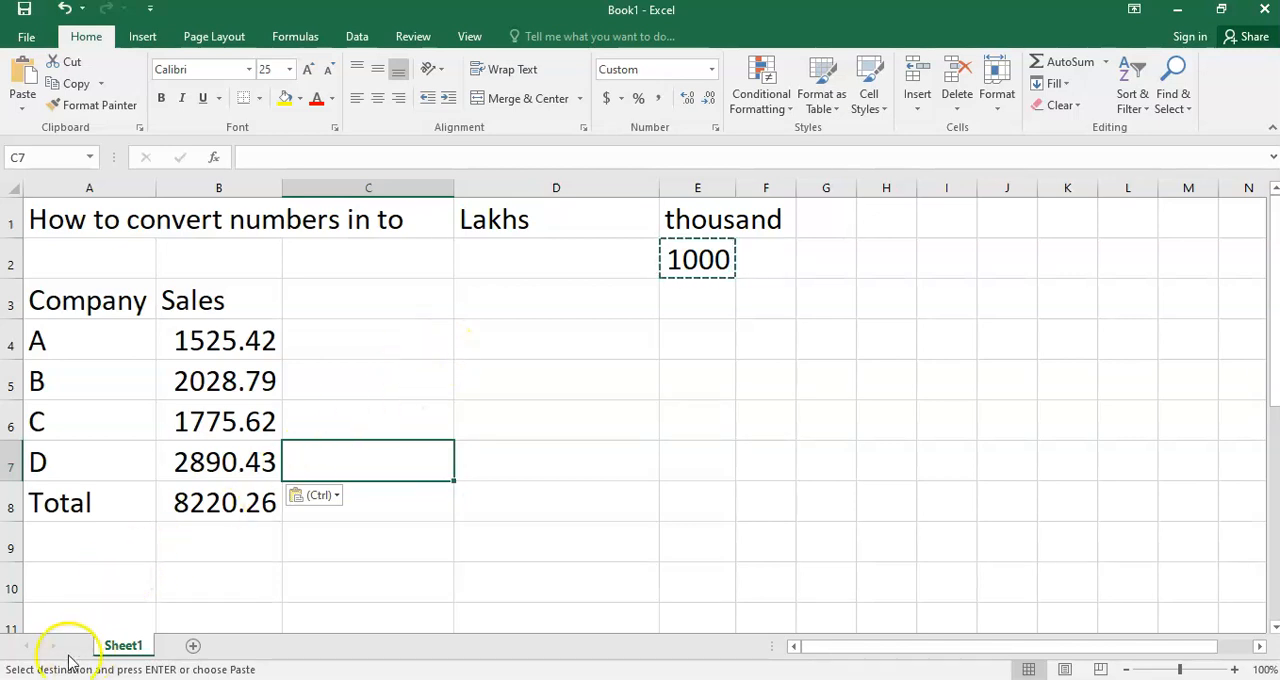